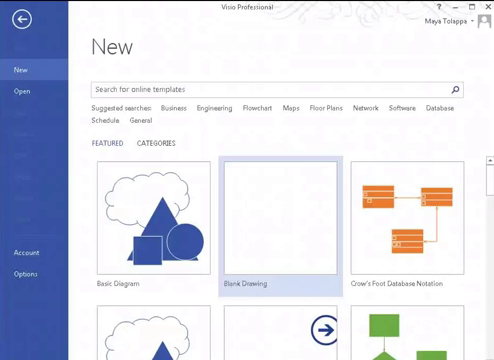
{"action": "mouse_move", "coordinate": [237, 290]}
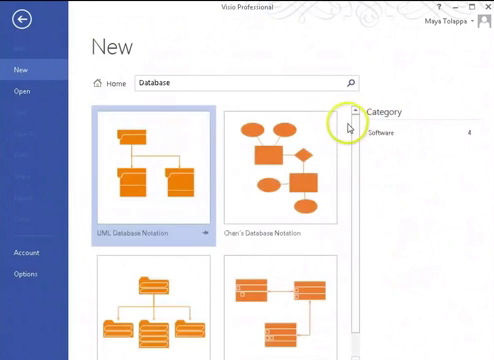
- Search the new-drawing templates for 'Database' and locate Crow's Foot Database Notation
{"action": "left_click", "coordinate": [285, 165]}
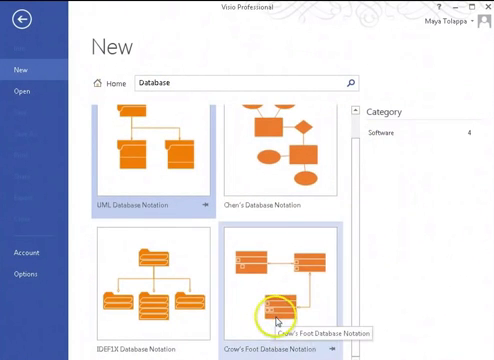
{"action": "mouse_move", "coordinate": [330, 255]}
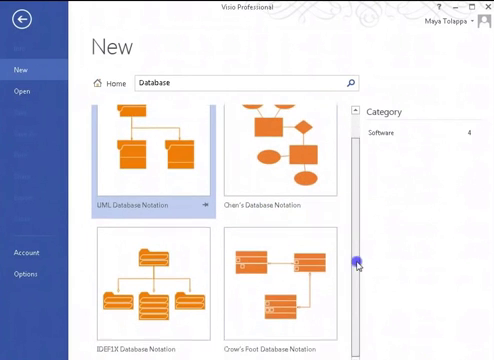
{"action": "left_click", "coordinate": [282, 287]}
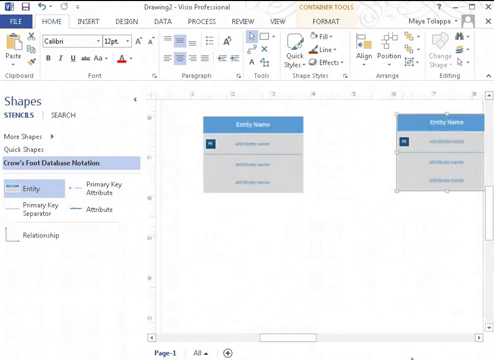
- Open the first entity's 'Entity Name' title for editing
{"action": "left_click", "coordinate": [250, 128]}
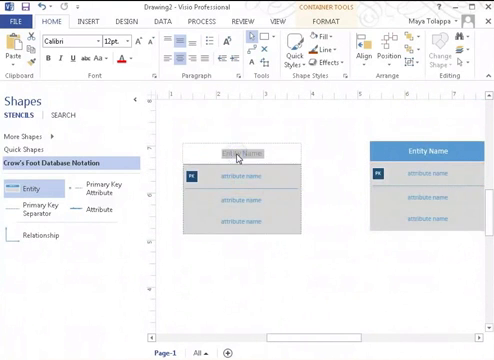
- Title the left entity Student with StudentId and StudentName, selecting the unused third row for removal
{"action": "type", "text": "Student"}
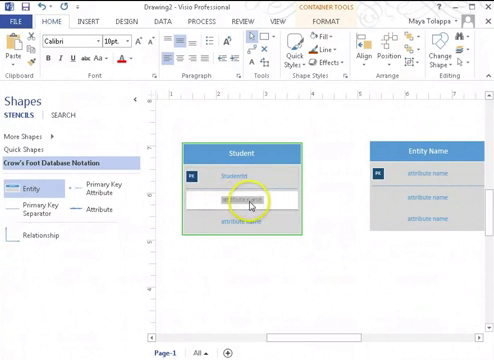
{"action": "type", "text": "StudentId"}
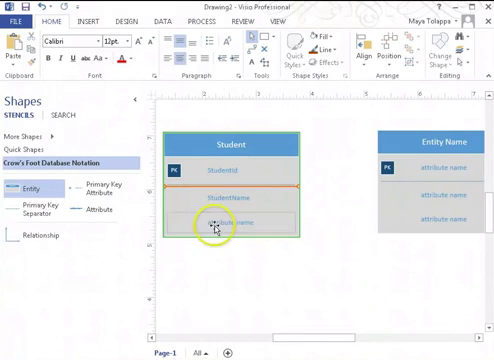
{"action": "left_click", "coordinate": [213, 222]}
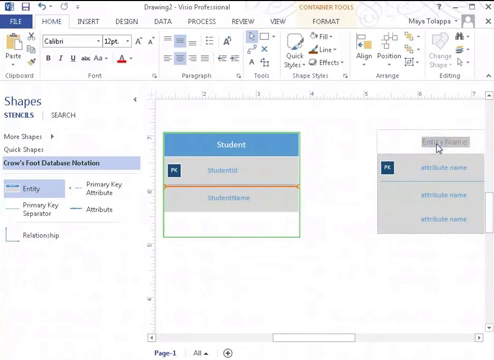
- Rename the right entity Section with keys CourseId and SectionId plus attribute SectionTime
{"action": "type", "text": "Section"}
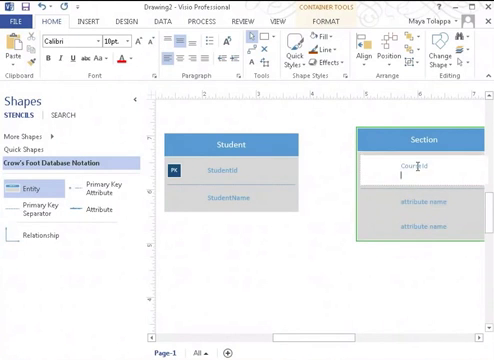
{"action": "type", "text": "Course Id"}
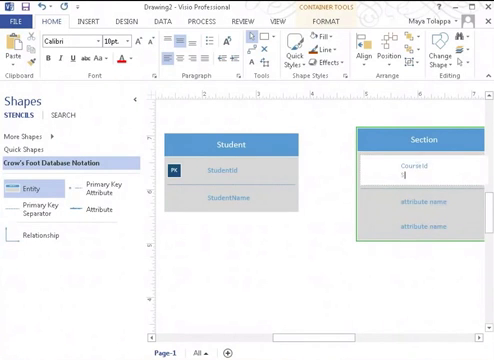
{"action": "type", "text": "SectionId"}
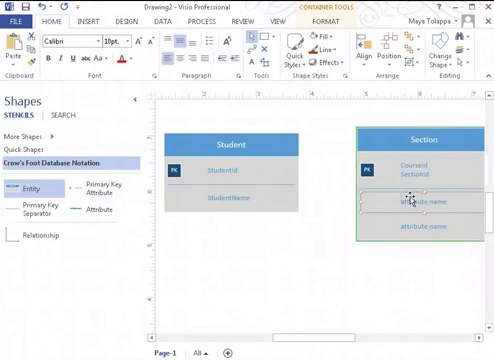
{"action": "double_click", "coordinate": [410, 203]}
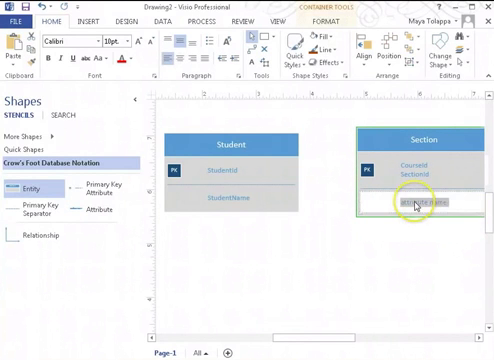
{"action": "type", "text": "SectionTime"}
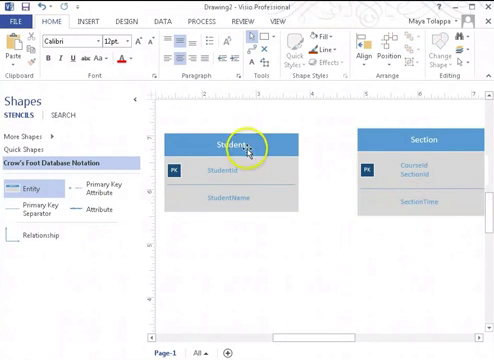
{"action": "left_click", "coordinate": [227, 145]}
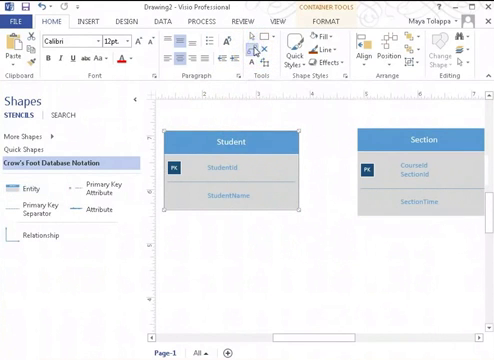
{"action": "mouse_move", "coordinate": [300, 175]}
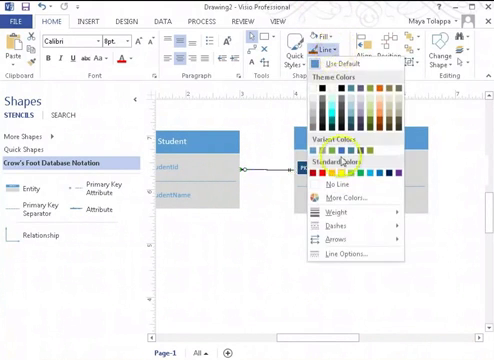
- Choose a new palette colour for the Student–Section relationship line
{"action": "left_click", "coordinate": [345, 213]}
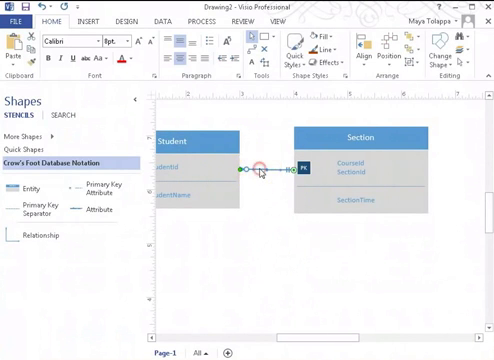
- Bring up the relationship connector's context menu to reach its line-end formatting options
{"action": "right_click", "coordinate": [262, 170]}
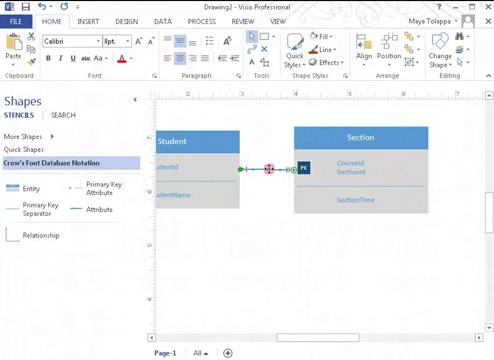
{"action": "right_click", "coordinate": [270, 170]}
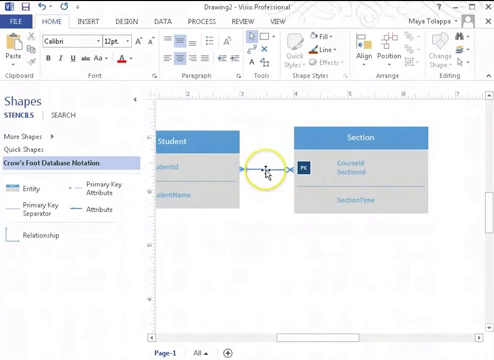
{"action": "right_click", "coordinate": [265, 170]}
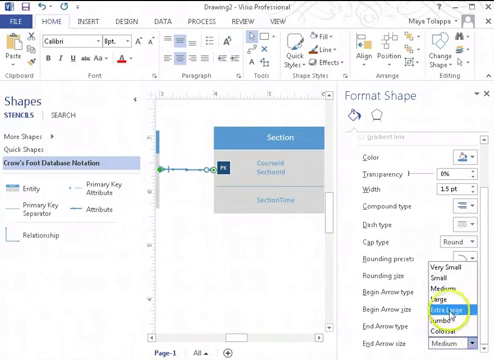
- Set the connector's end marker size to Extra Large and close Format Shape
{"action": "left_click", "coordinate": [450, 290]}
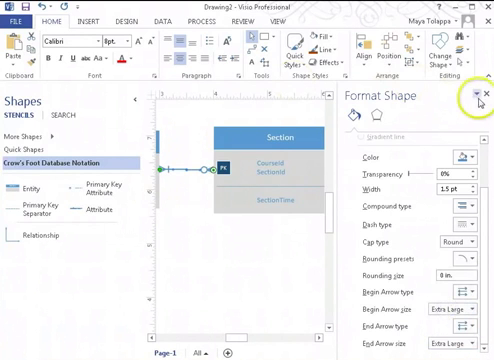
{"action": "left_click", "coordinate": [481, 99]}
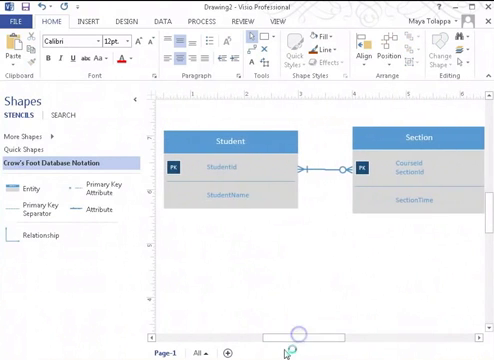
{"action": "mouse_move", "coordinate": [335, 140]}
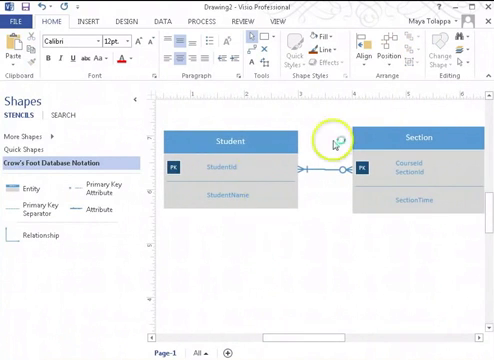
{"action": "mouse_move", "coordinate": [365, 328]}
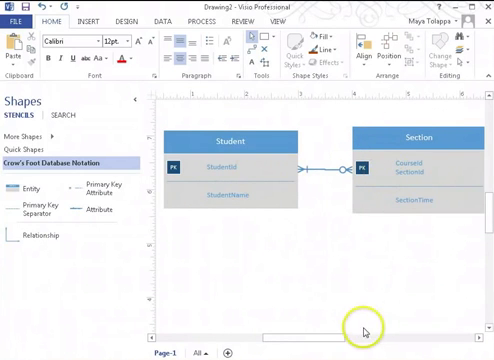